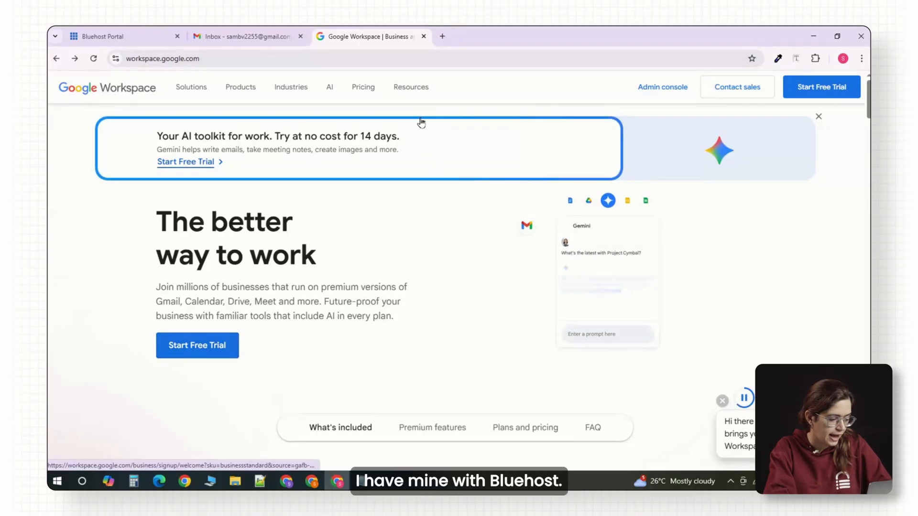
# Step: Start the free Workspace trial sign-up and reach the domain setup page
pyautogui.click(117, 37)
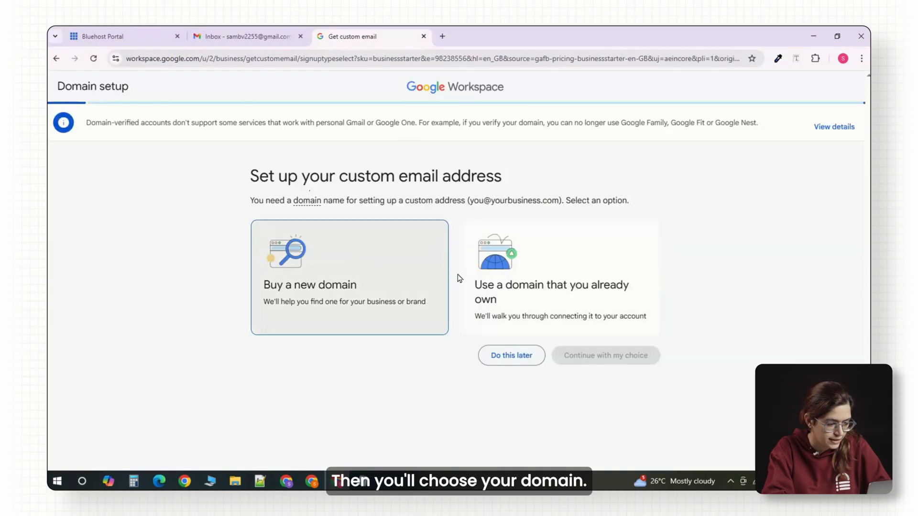
# Step: Choose an already-owned domain and submit wp-dev.co as the domain
pyautogui.click(559, 276)
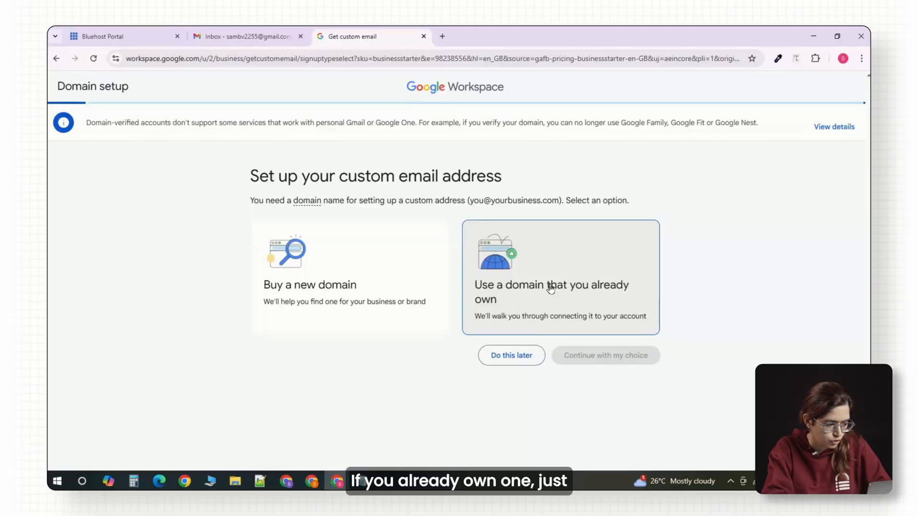
pyautogui.click(559, 278)
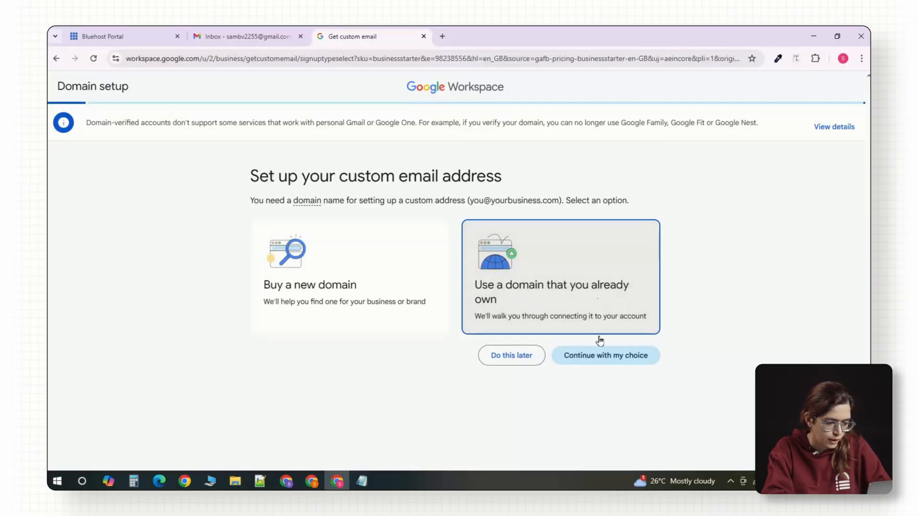
pyautogui.click(607, 356)
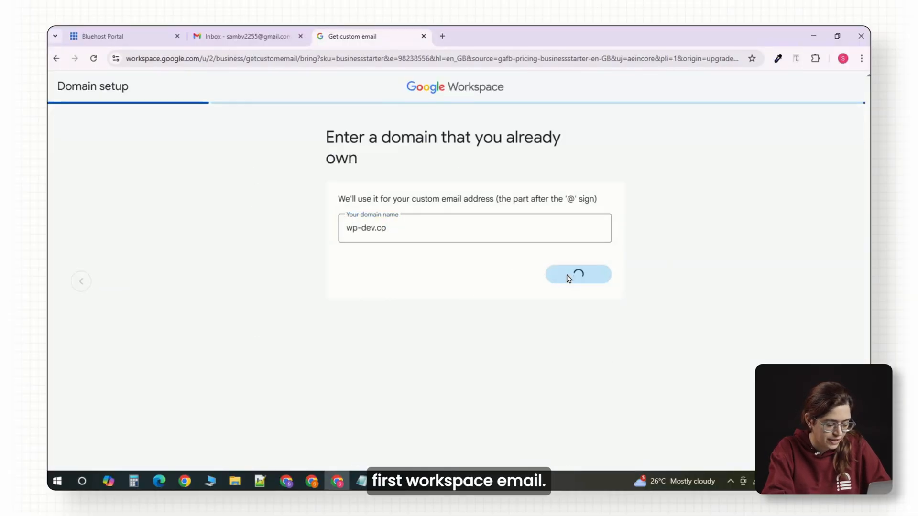
pyautogui.click(578, 275)
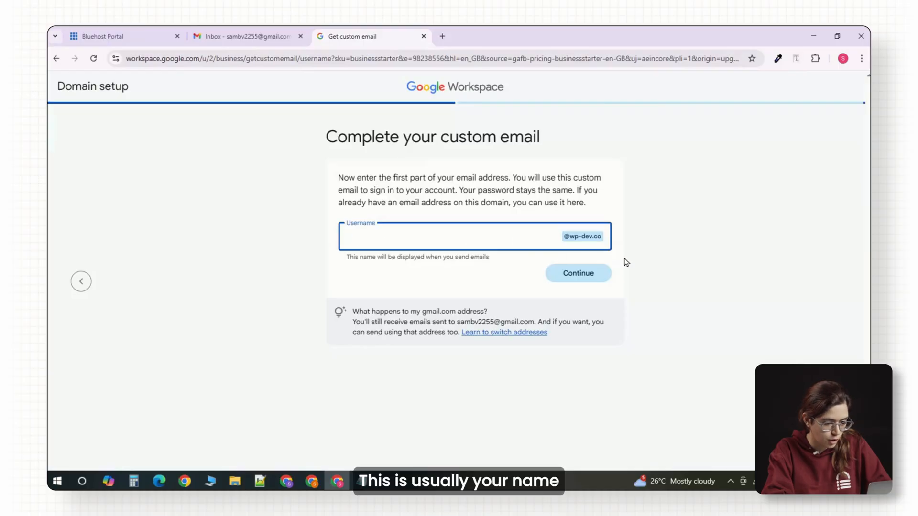
# Step: Set the email username to 'sam' and reach the domain verification overview
pyautogui.write('sam')
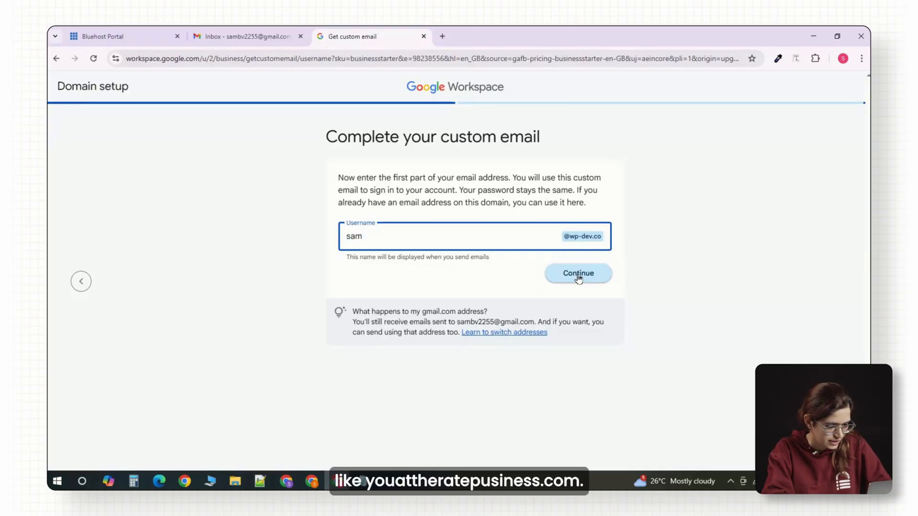
pyautogui.click(577, 274)
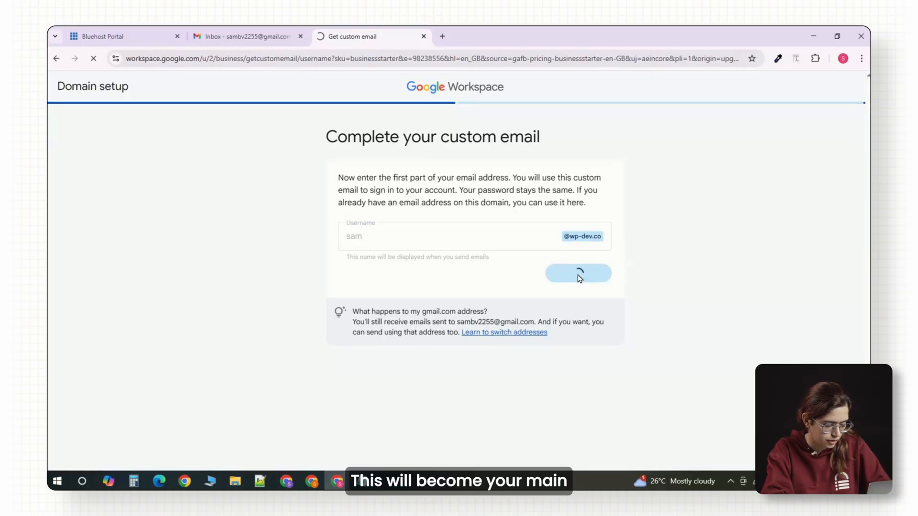
pyautogui.click(577, 273)
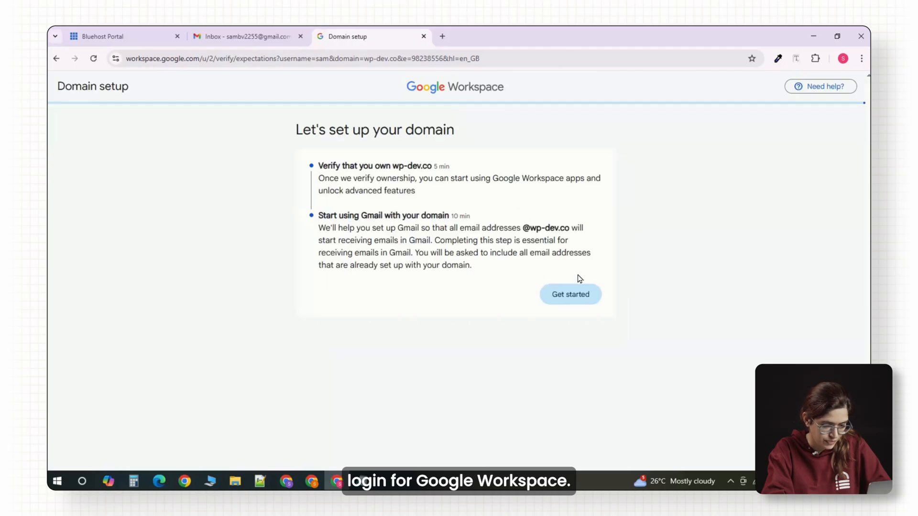
# Step: Complete domain setup and reach the Admin console's add-new-user form for wp-dev.co
pyautogui.click(570, 293)
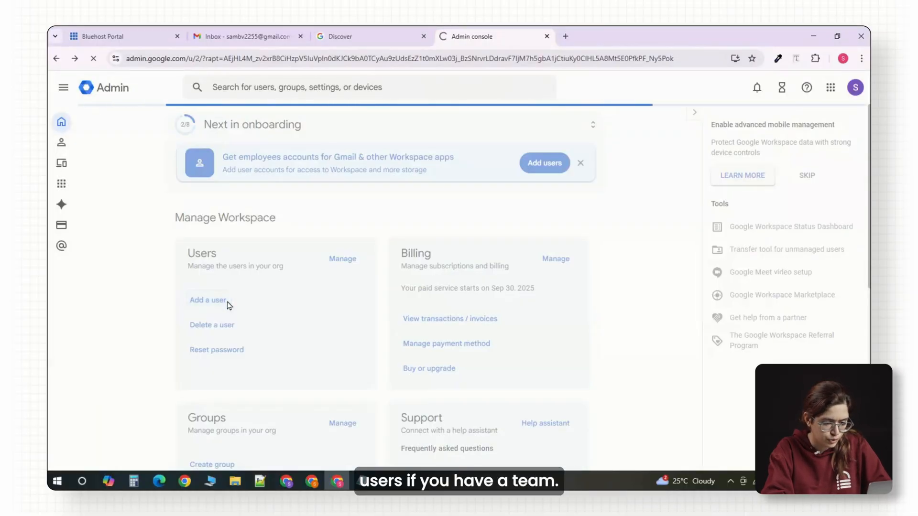
pyautogui.click(207, 299)
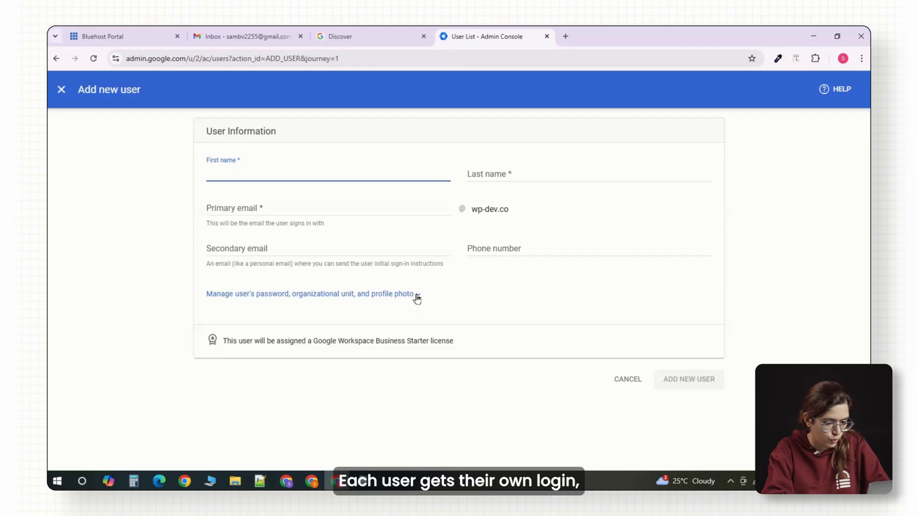
pyautogui.click(309, 293)
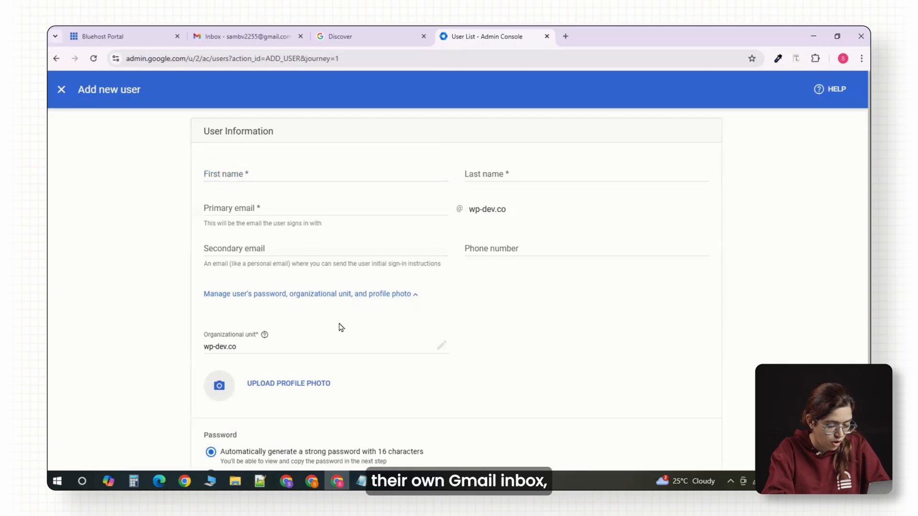
pyautogui.scroll(-3)
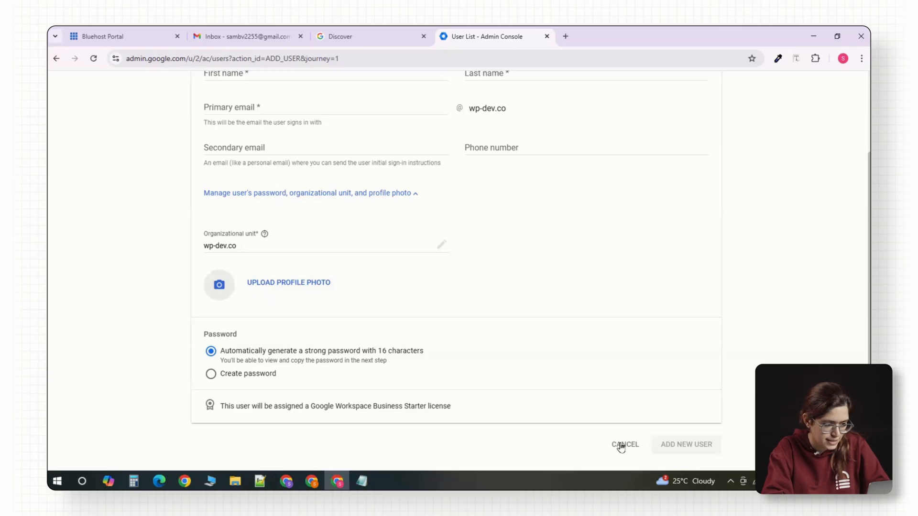
pyautogui.click(625, 444)
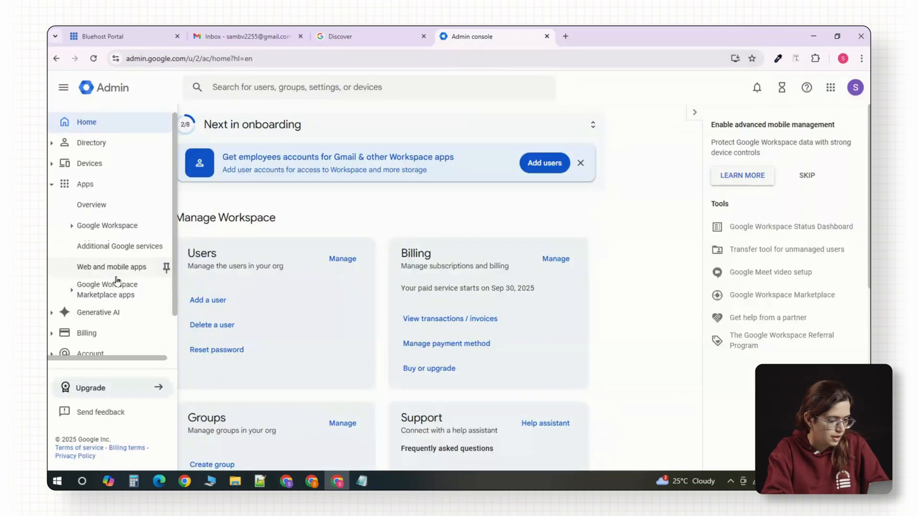
pyautogui.click(63, 87)
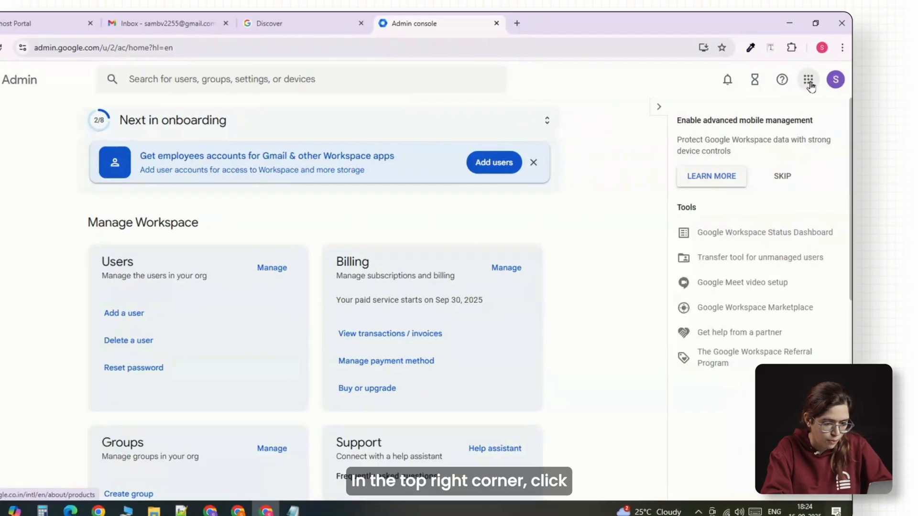
# Step: Launch Gmail for the wp-dev.co account in a new tab from the Google apps grid
pyautogui.click(809, 79)
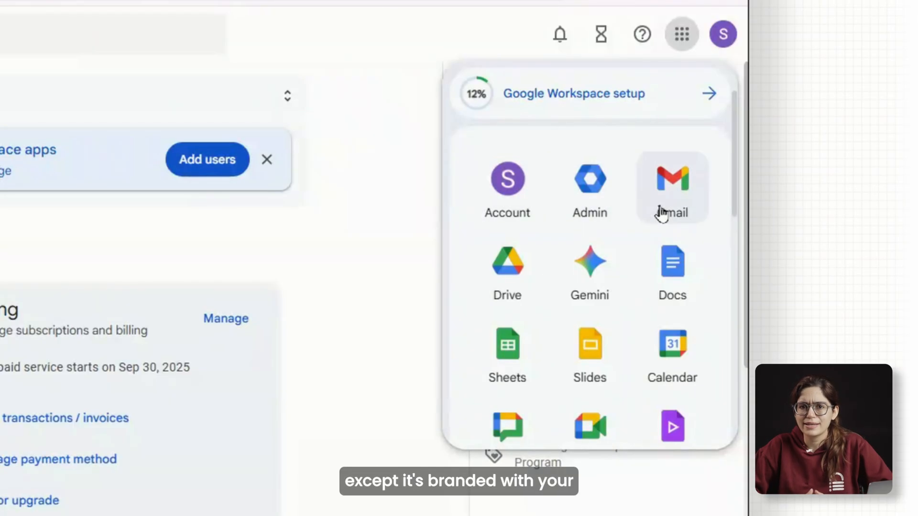
pyautogui.moveTo(590, 270)
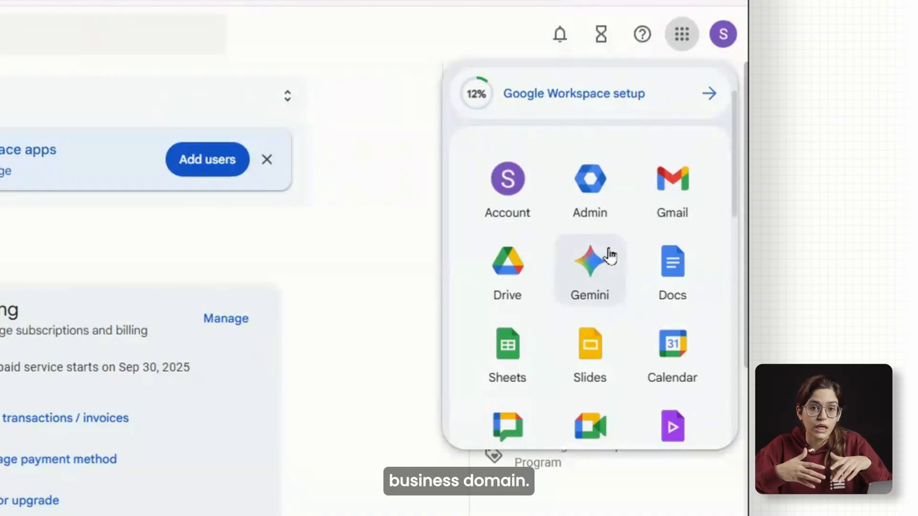
pyautogui.rightClick(590, 267)
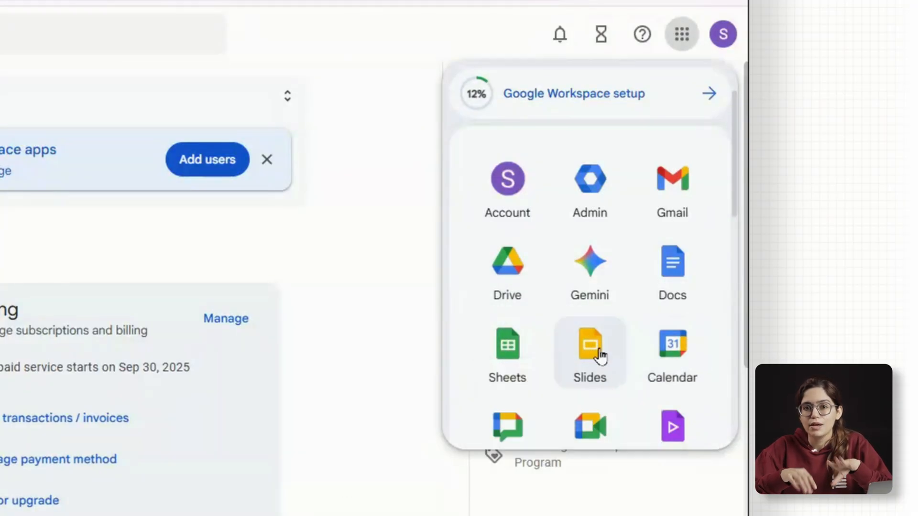
pyautogui.rightClick(590, 342)
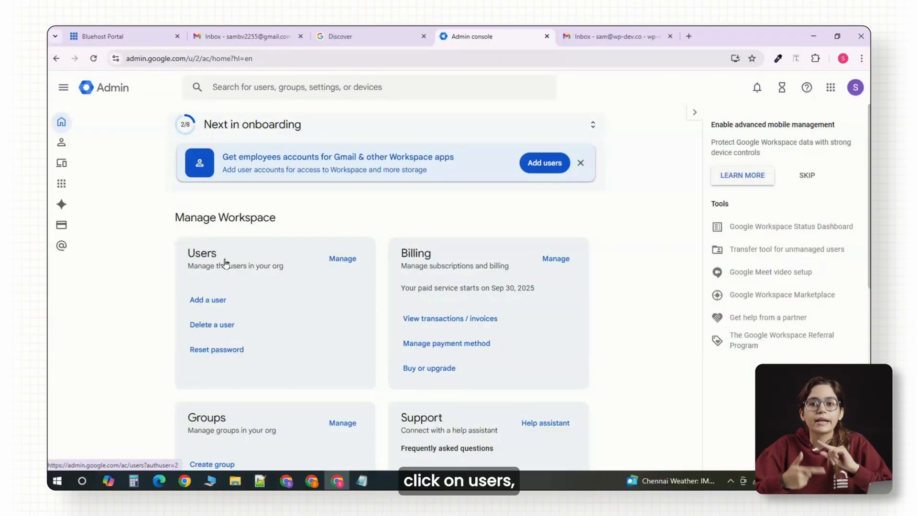
# Step: Open sam's account from the Users list to add the 'sales' alternate email
pyautogui.click(342, 258)
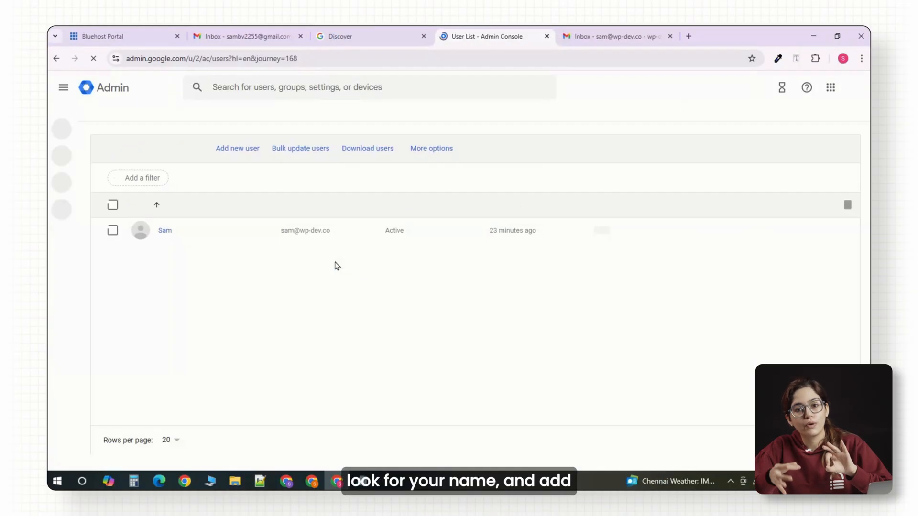
pyautogui.click(165, 231)
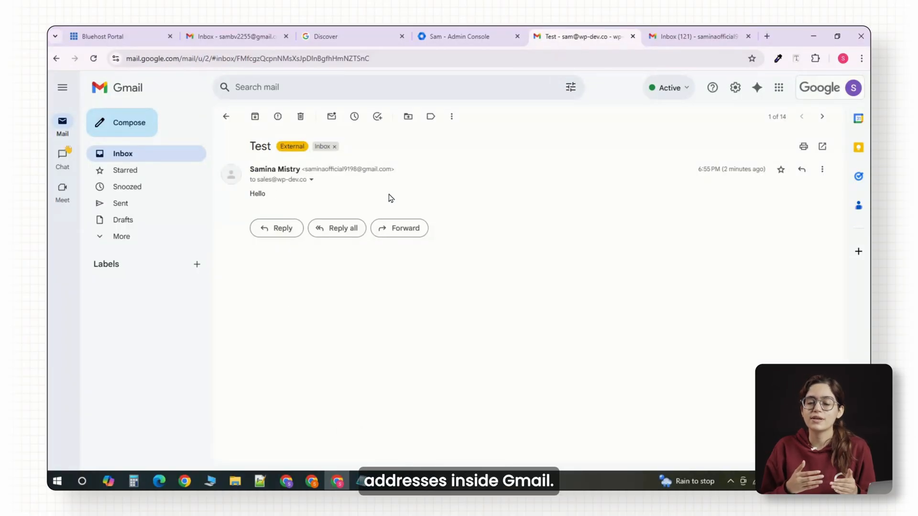
pyautogui.moveTo(365, 181)
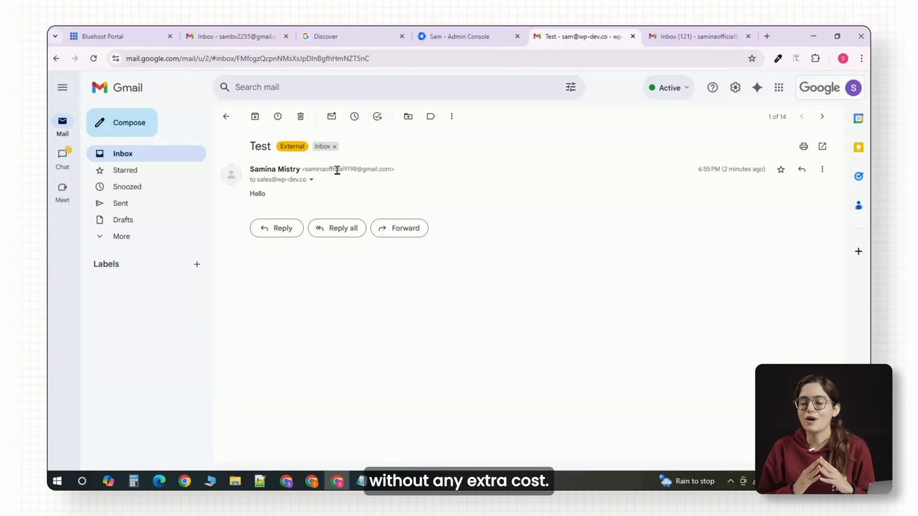
pyautogui.moveTo(351, 254)
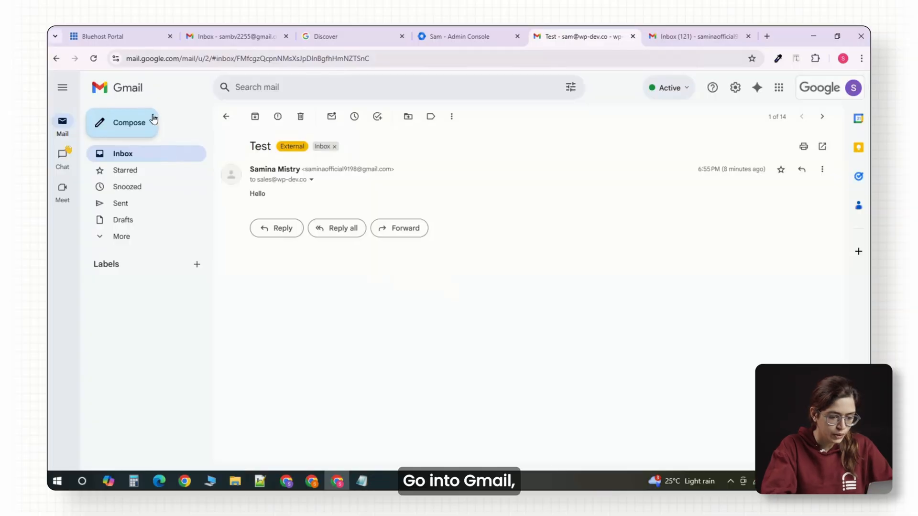
# Step: Create a Work signature in Gmail settings with 'Samina Mistry', WPDev, phone and website
pyautogui.click(734, 87)
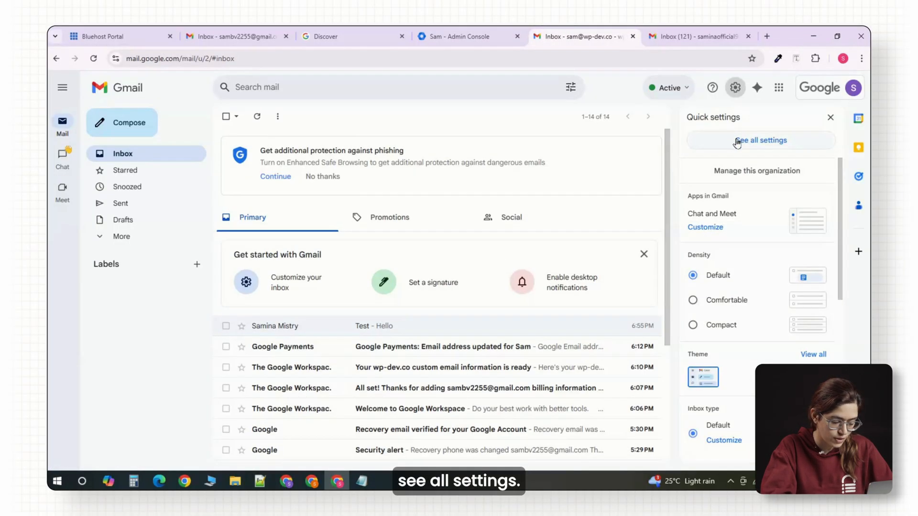
pyautogui.click(760, 140)
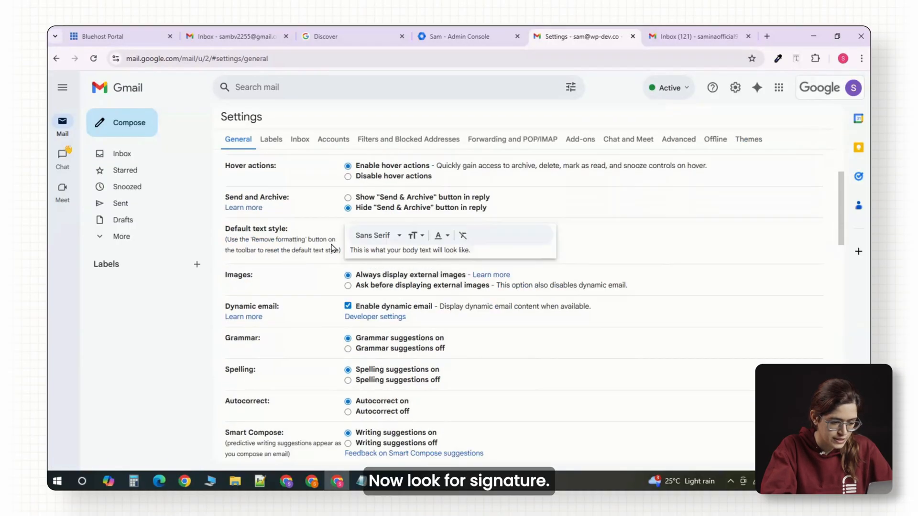
pyautogui.scroll(-3)
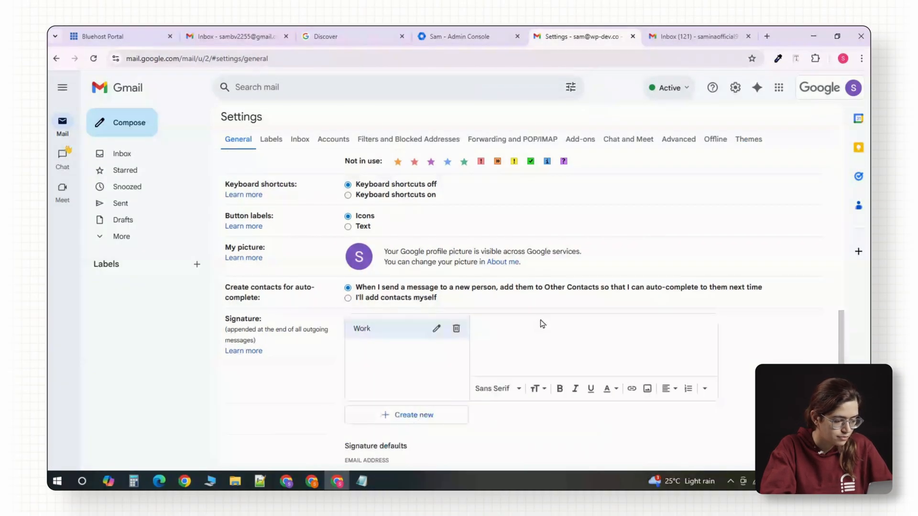
pyautogui.write('Samina Mistry')
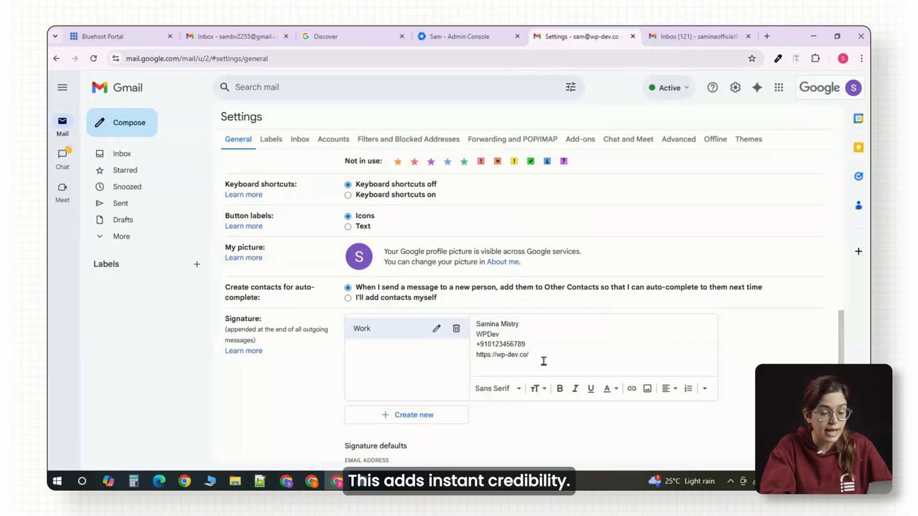
pyautogui.scroll(-3)
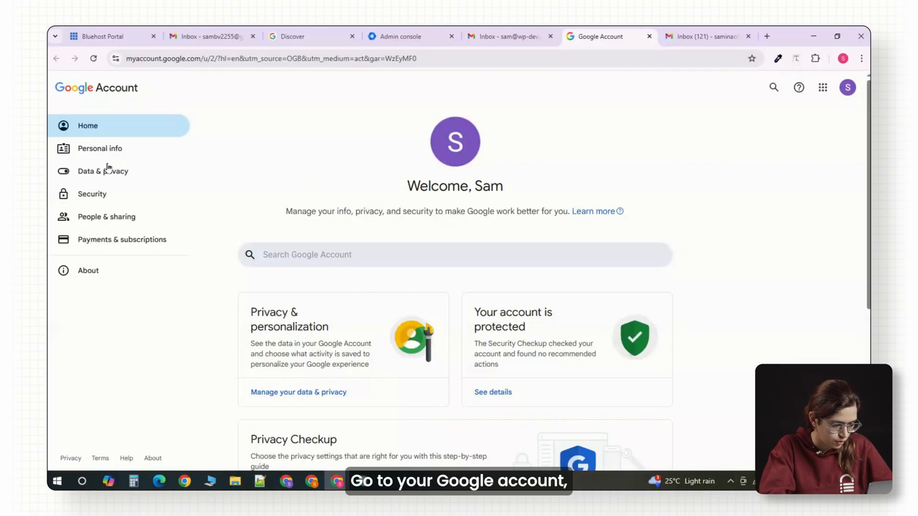
# Step: Turn on 2-Step Verification under Security, confirming the password, with a phone as second step
pyautogui.click(92, 194)
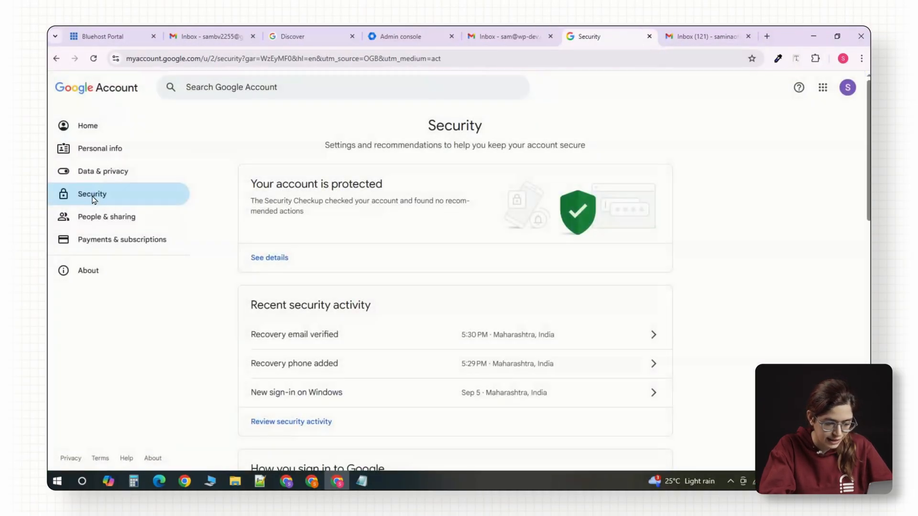
pyautogui.scroll(-3)
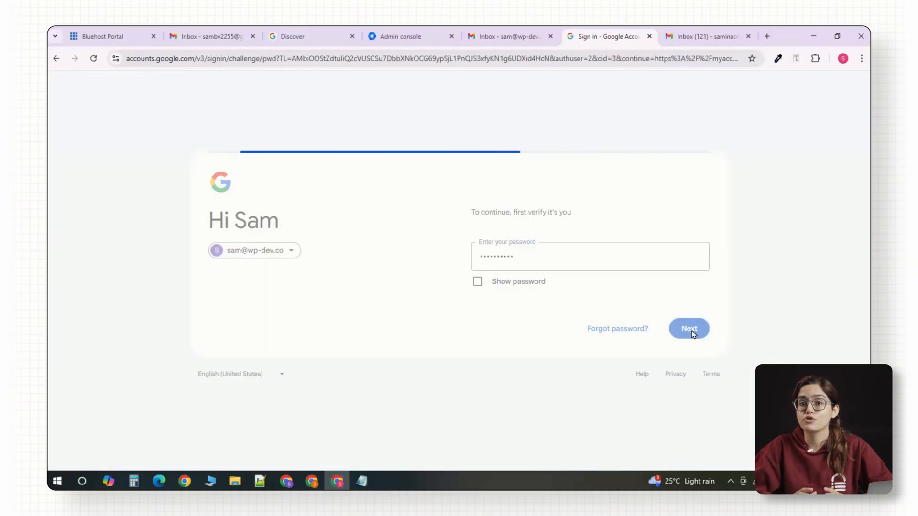
pyautogui.click(688, 328)
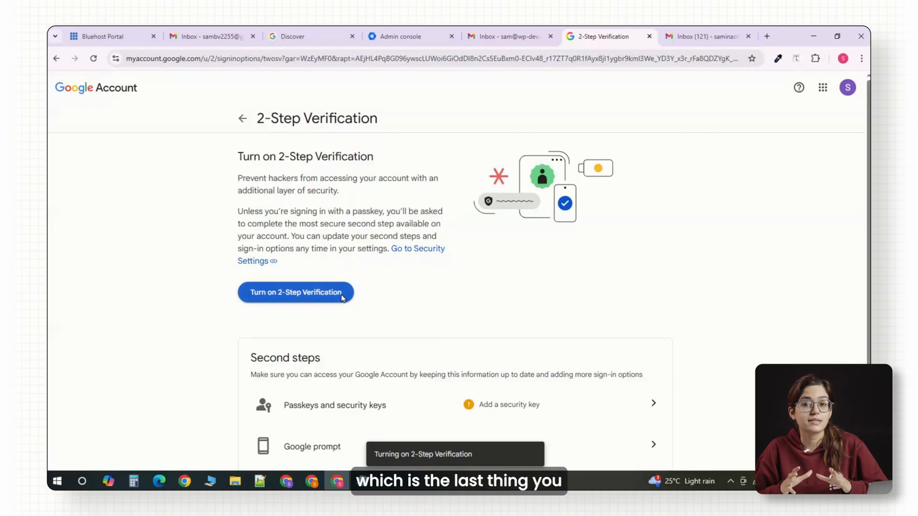
pyautogui.click(296, 292)
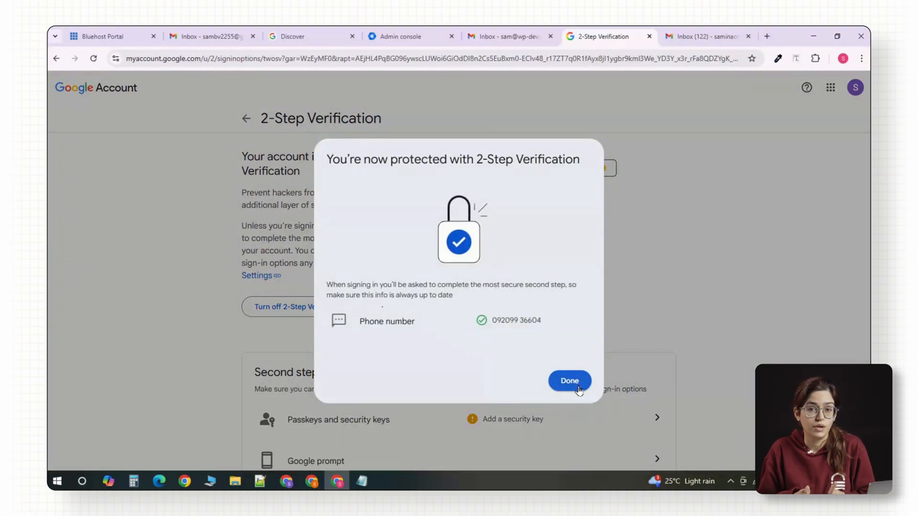